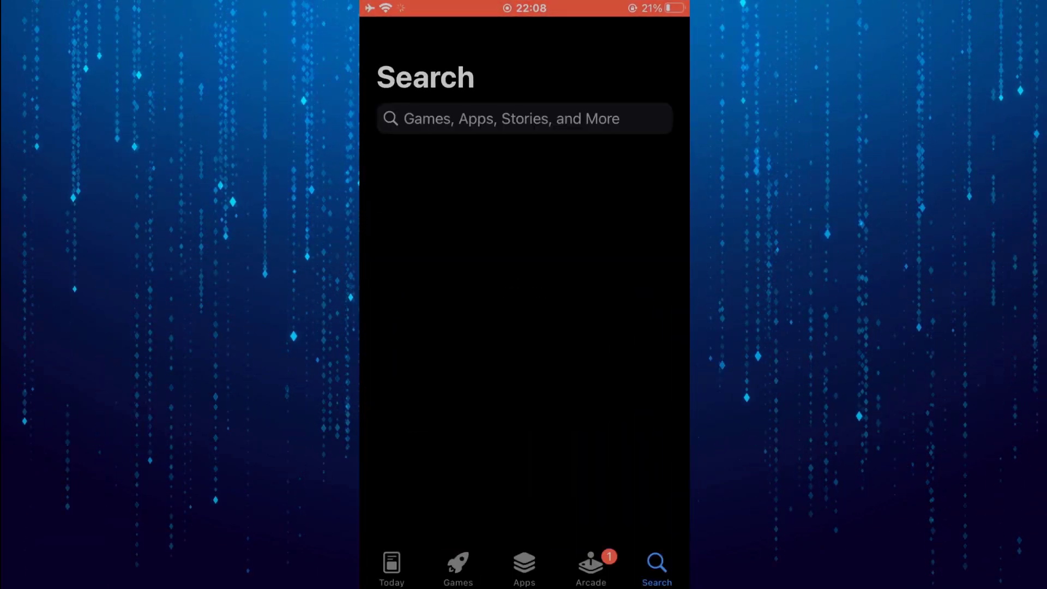
Search the App Store for 'vpn' and scroll to VPN - Super Unlimited Proxy
{"action": "left_click", "coordinate": [524, 119]}
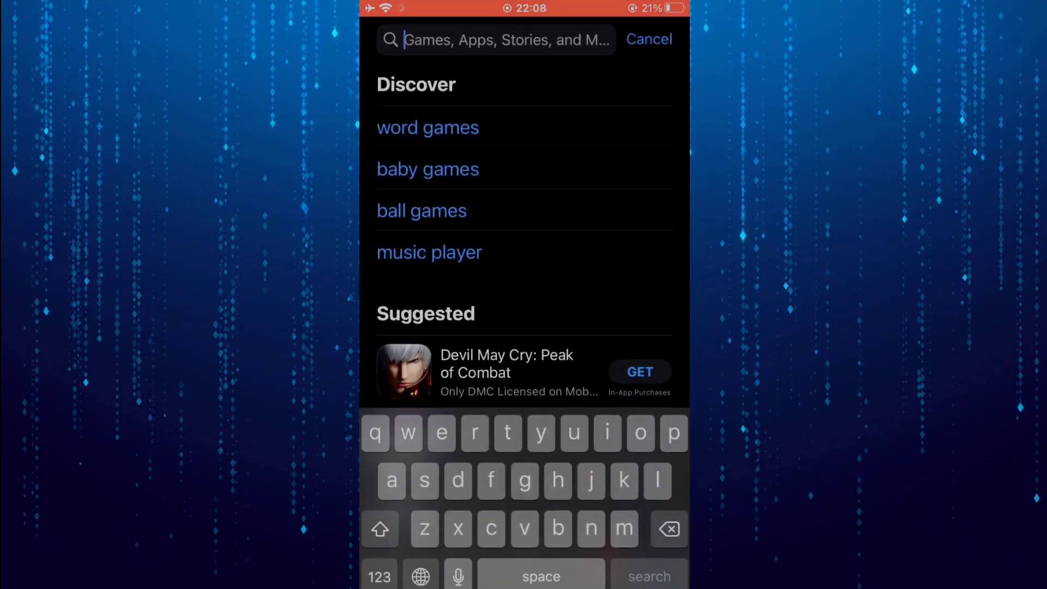
{"action": "type", "text": "vpn"}
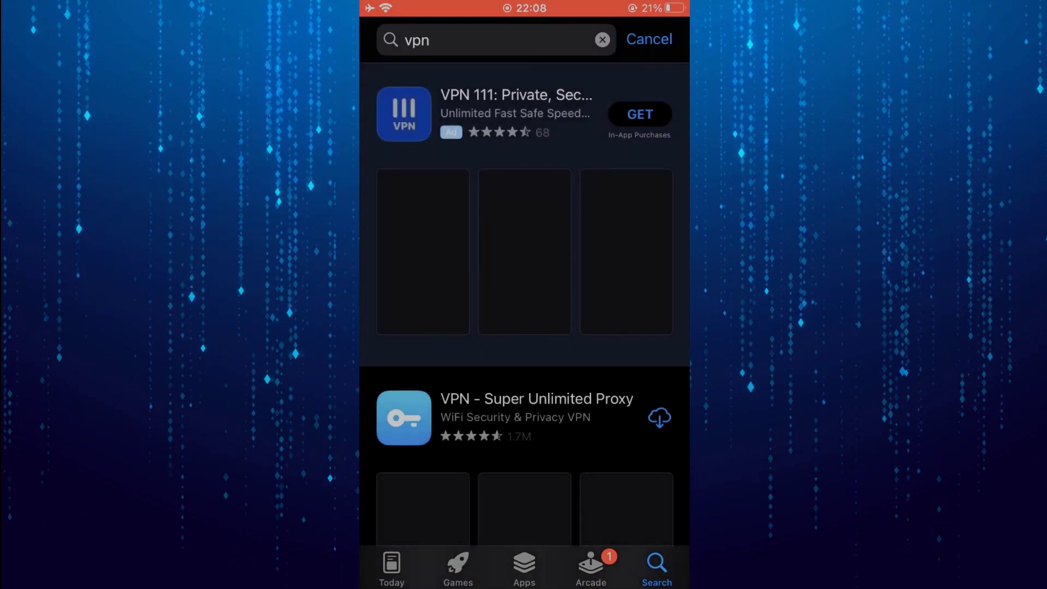
{"action": "scroll", "scroll_direction": "down", "scroll_amount": 3}
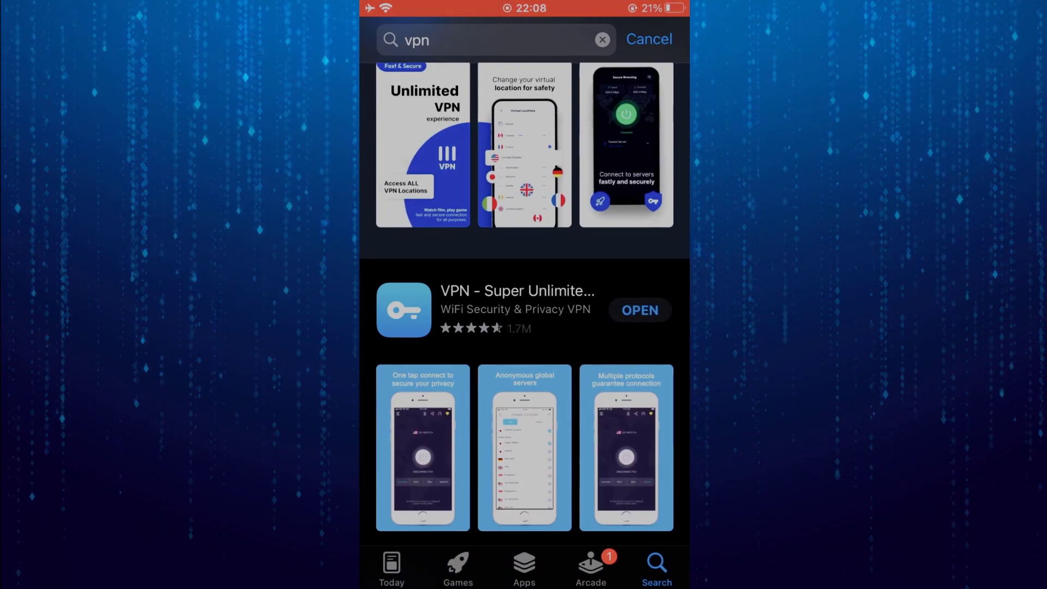
Launch the VPN app, pick the Germany15 server and allow the VPN configuration to connect
{"action": "left_click", "coordinate": [640, 310]}
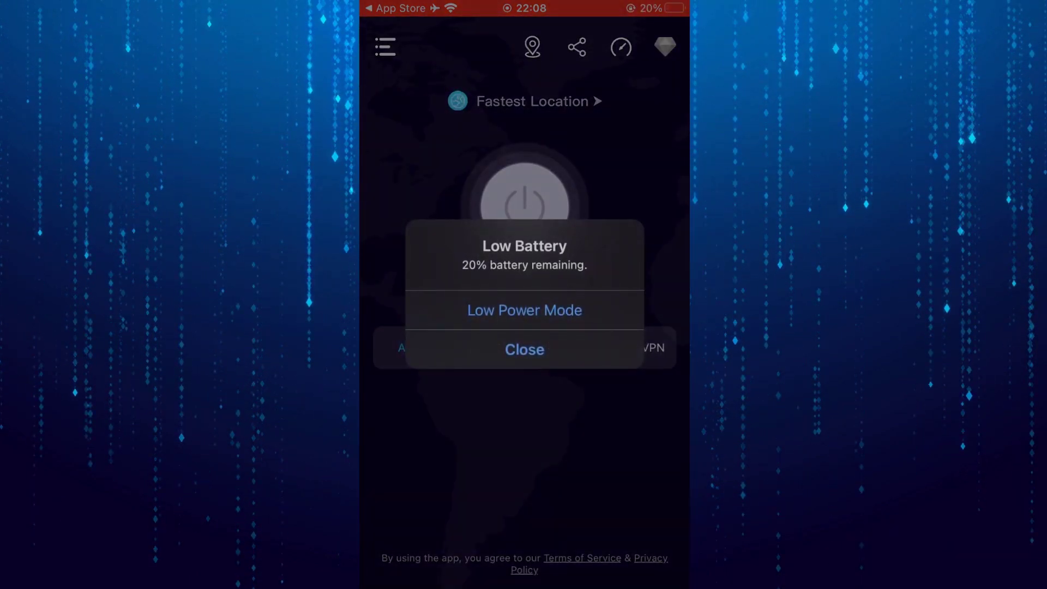
{"action": "left_click", "coordinate": [523, 349]}
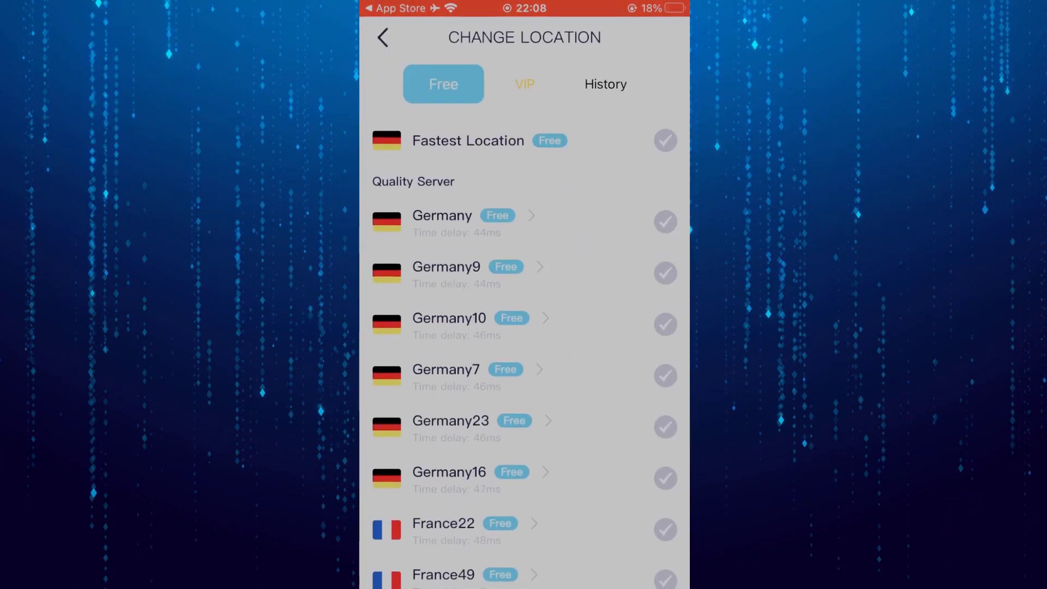
{"action": "scroll", "scroll_direction": "down", "scroll_amount": 3}
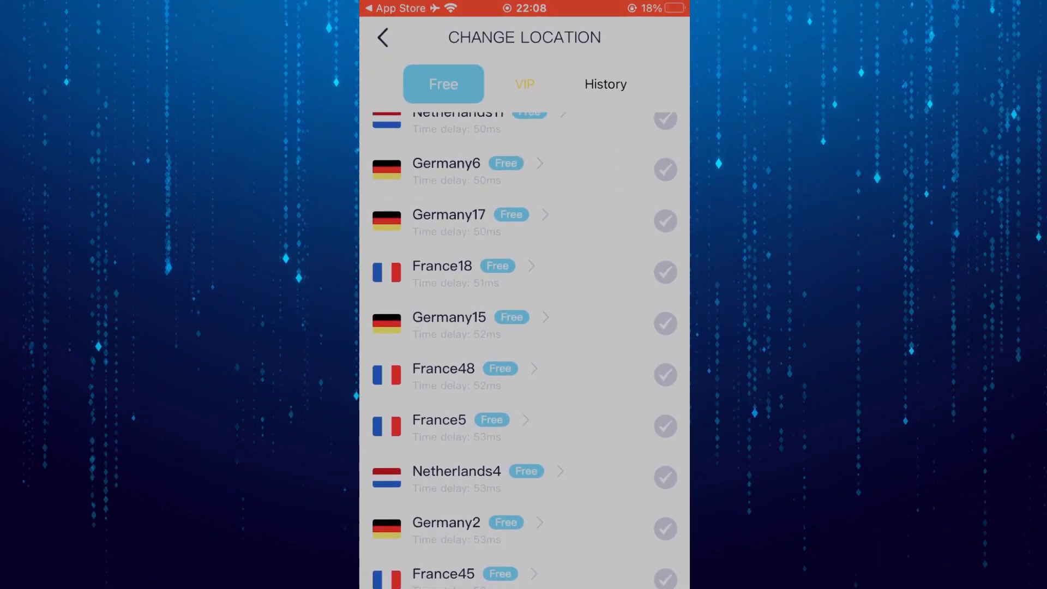
{"action": "left_click", "coordinate": [449, 316]}
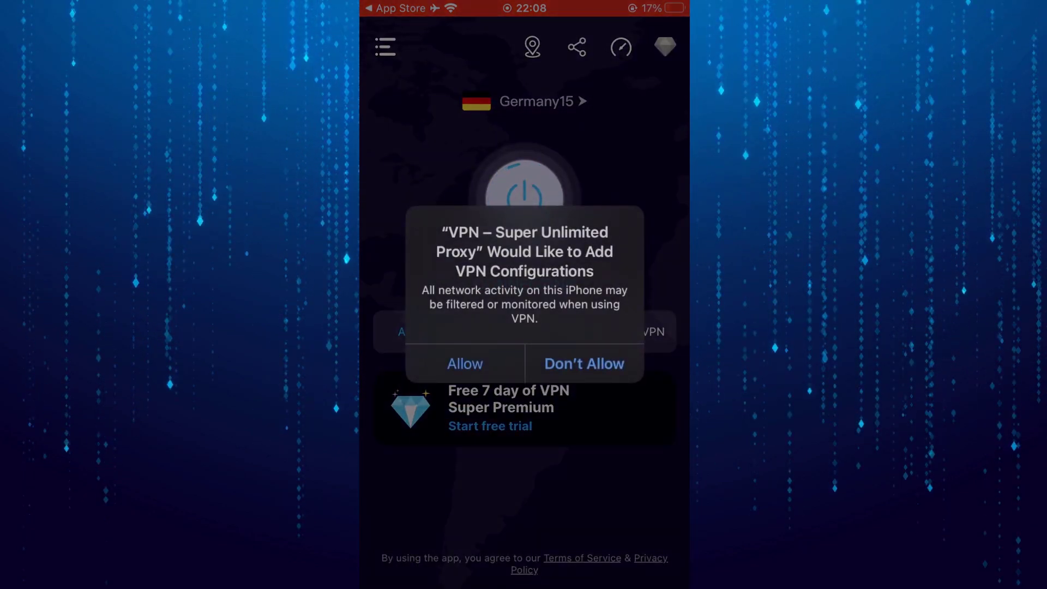
{"action": "left_click", "coordinate": [464, 364]}
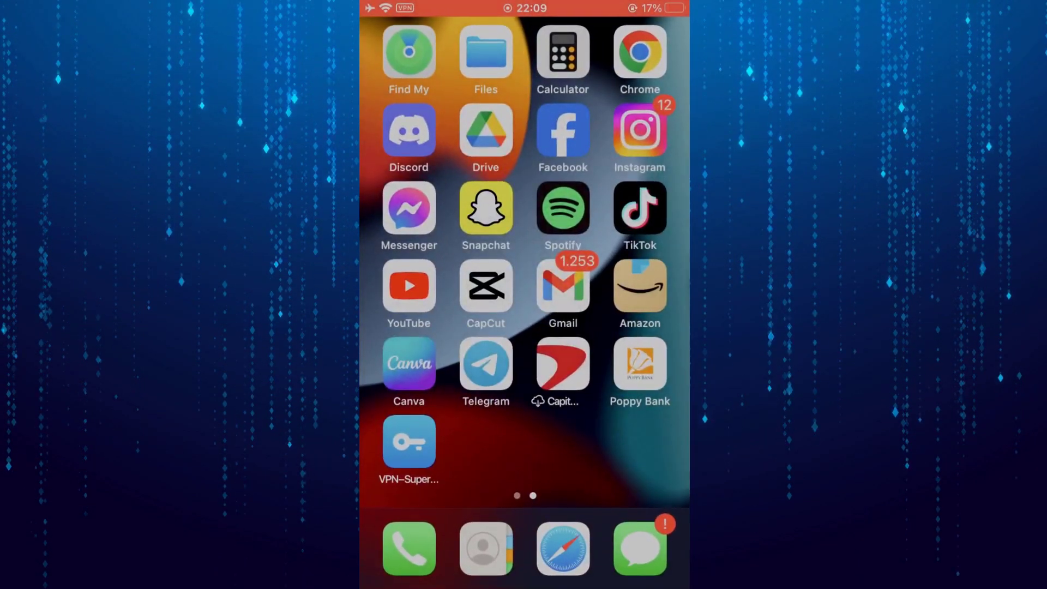
Launch TikTok and reach Settings and privacy from the profile's ≡ menu
{"action": "left_click", "coordinate": [639, 208]}
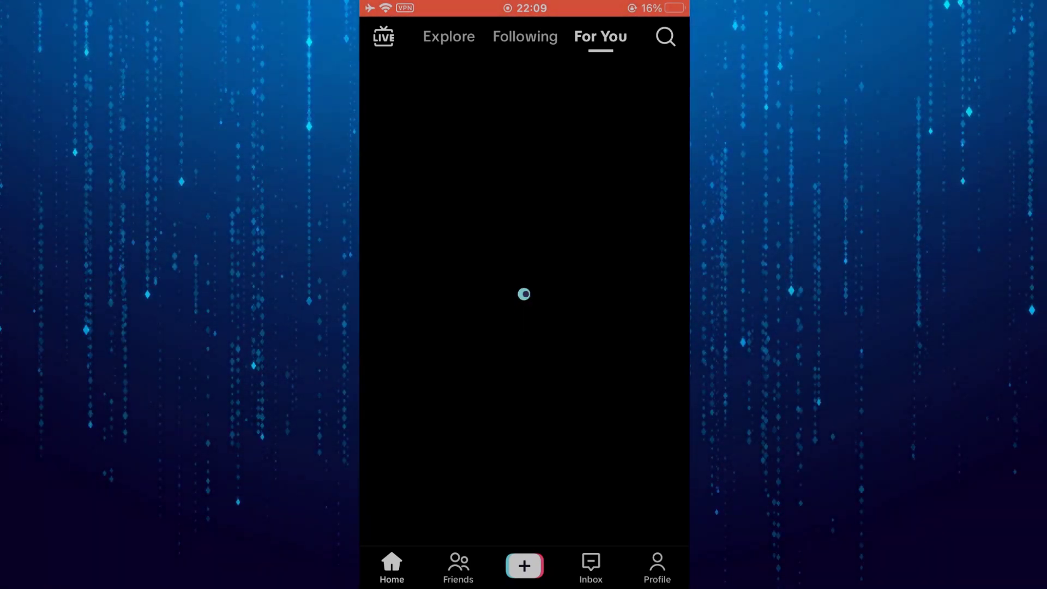
{"action": "left_click", "coordinate": [657, 565]}
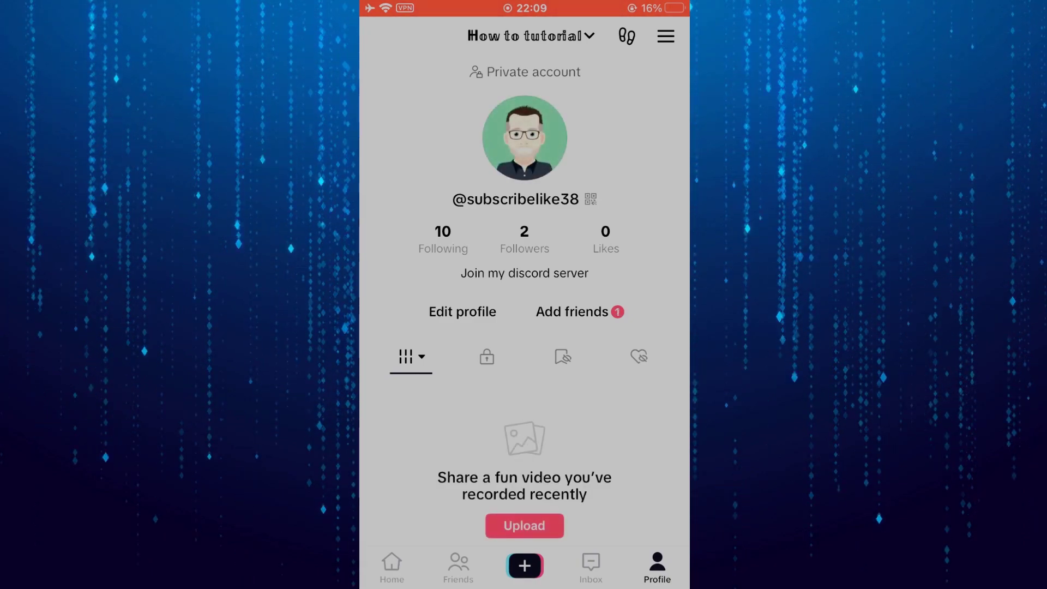
{"action": "left_click", "coordinate": [664, 37]}
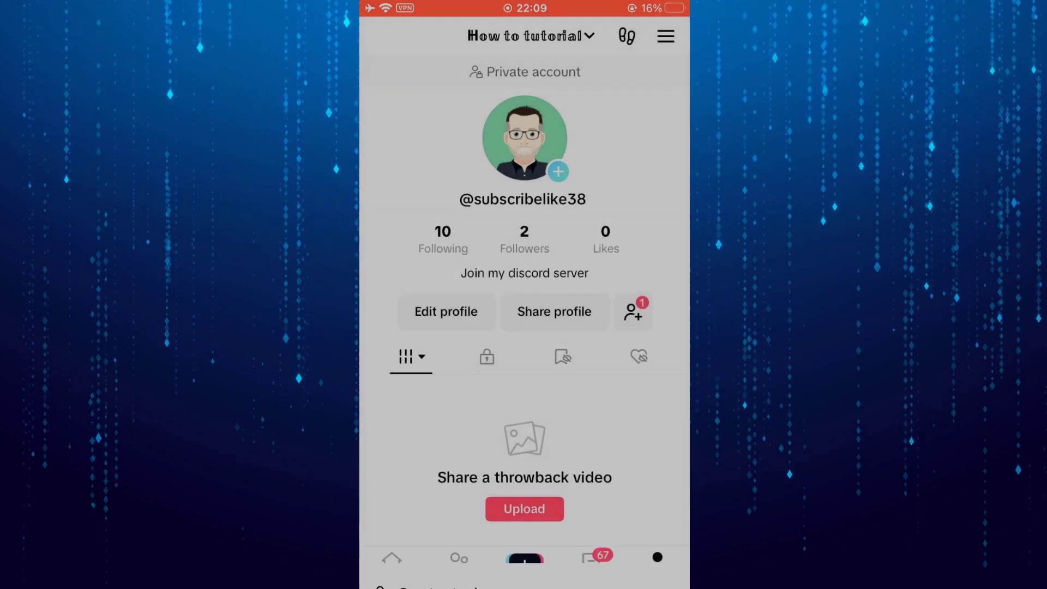
{"action": "left_click", "coordinate": [664, 36]}
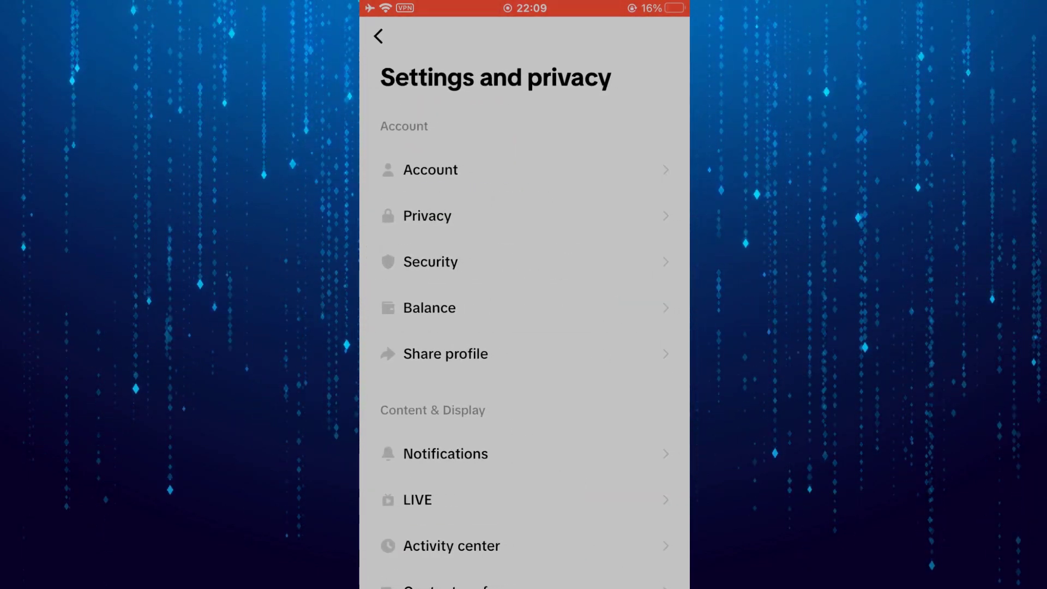
Go into Content preferences and continue the Refresh your For You feed flow to its confirmation
{"action": "scroll", "scroll_direction": "down", "scroll_amount": 3}
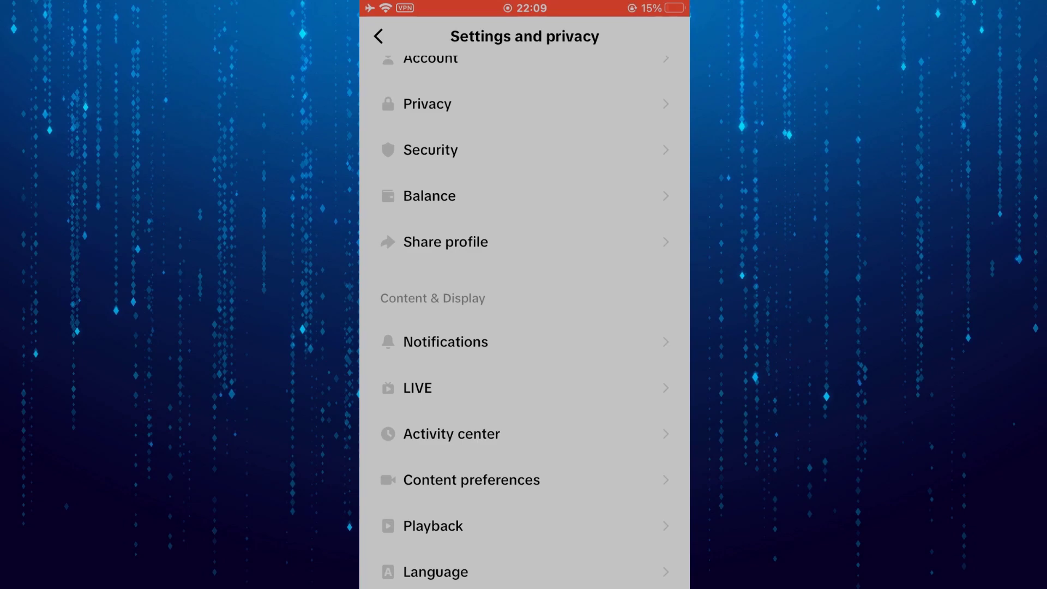
{"action": "left_click", "coordinate": [471, 480]}
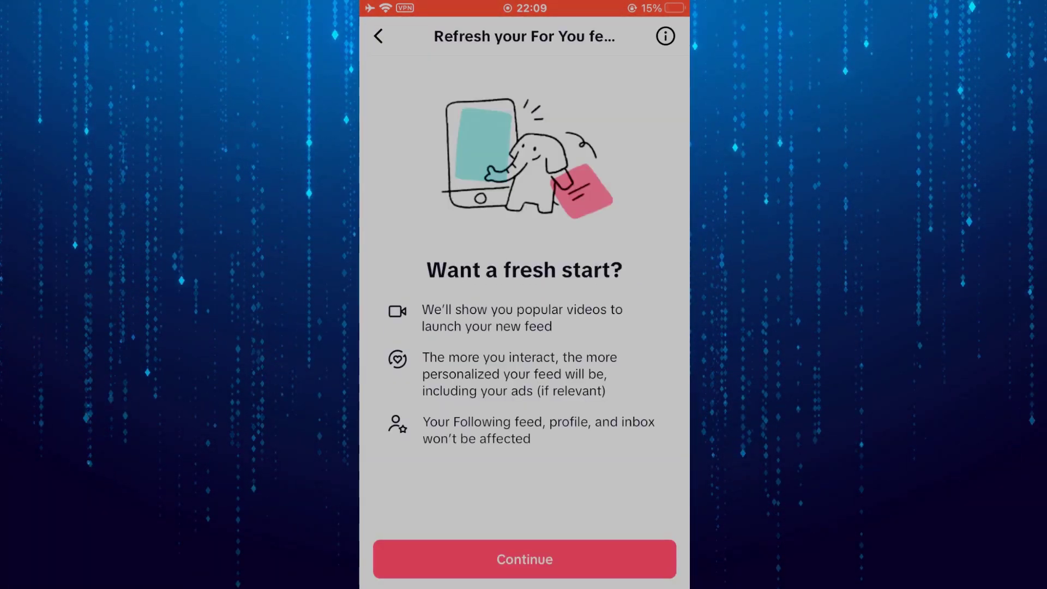
{"action": "left_click", "coordinate": [523, 558]}
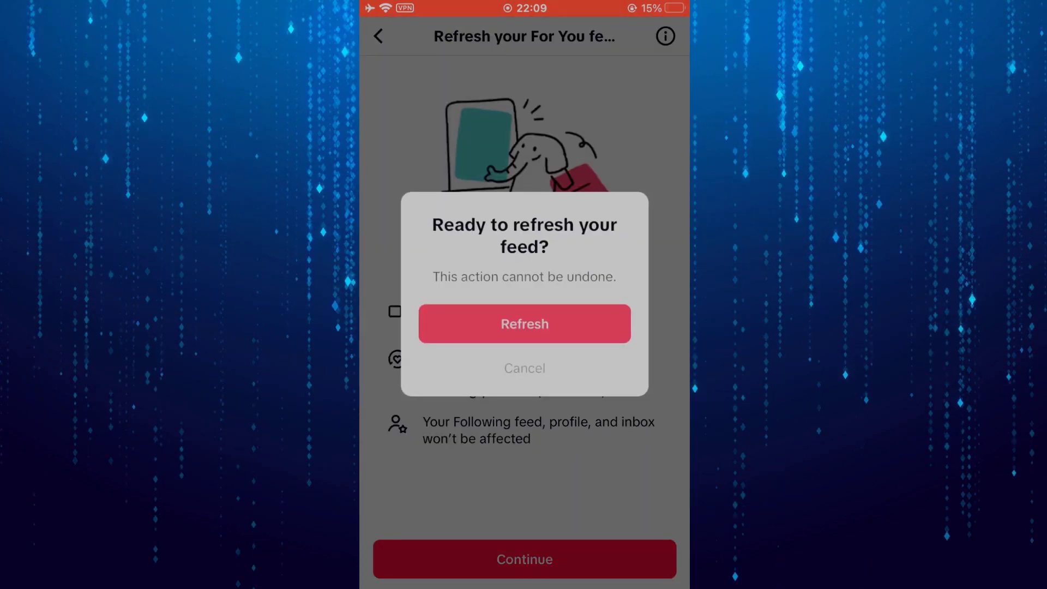